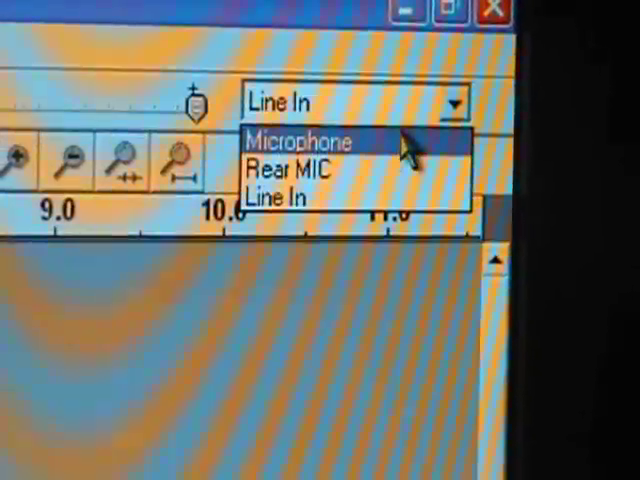
Choose the recording input source from the Mixer toolbar, switching away from Line In
click(276, 192)
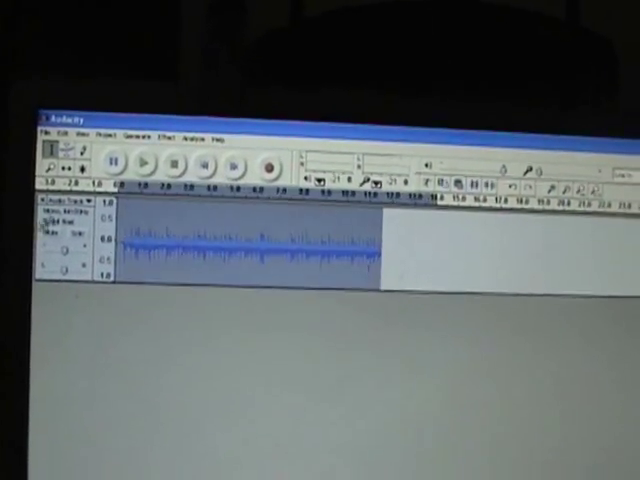
Stop the recording, leaving a short captured track with a waveform
click(144, 164)
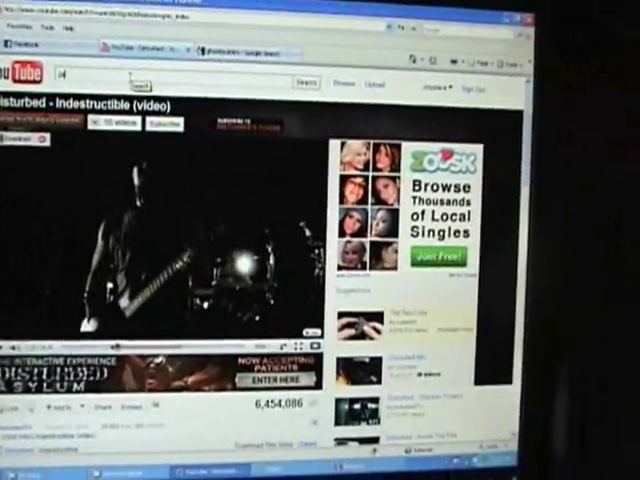
Search YouTube for 'james bond' and open the James Bond 007 Movie Theme Music video
text(james bond theme song)
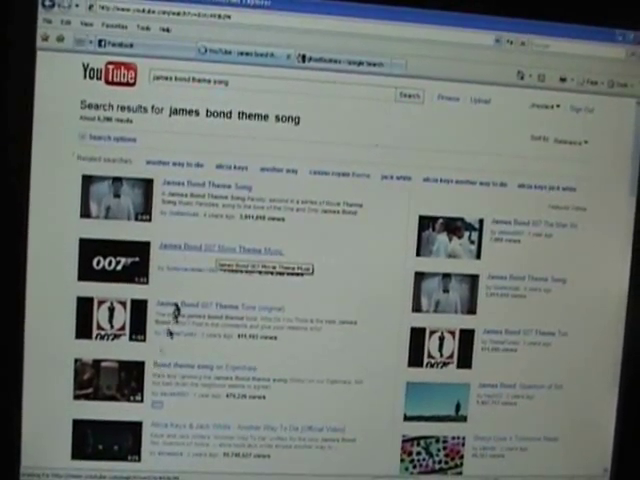
click(218, 248)
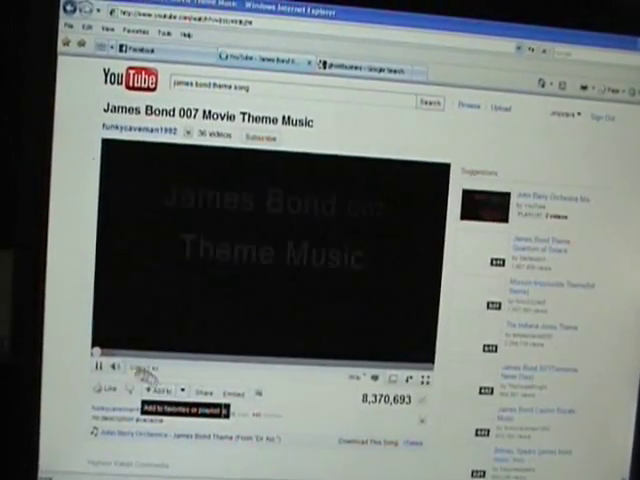